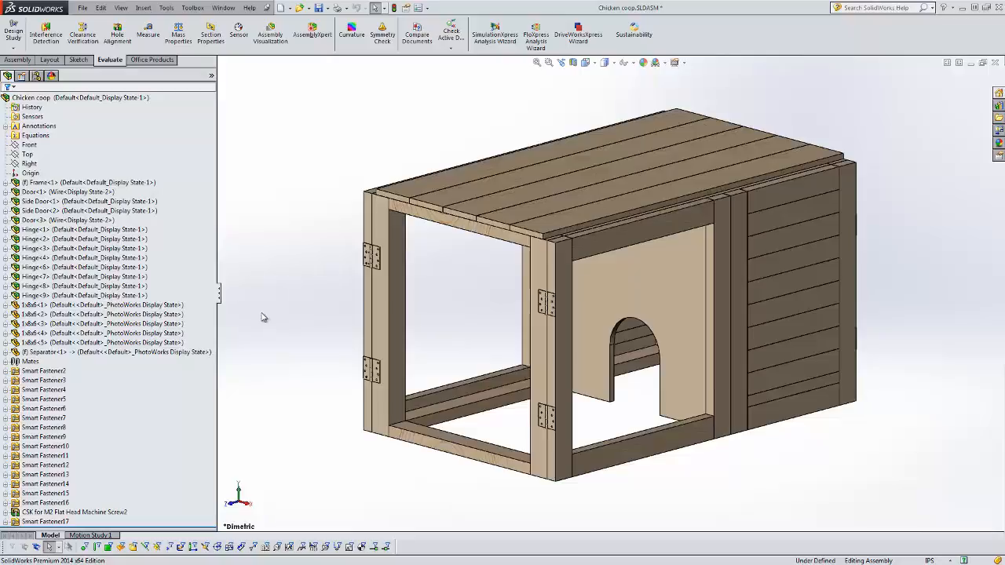
{"action": "mouse_move", "coordinate": [259, 317]}
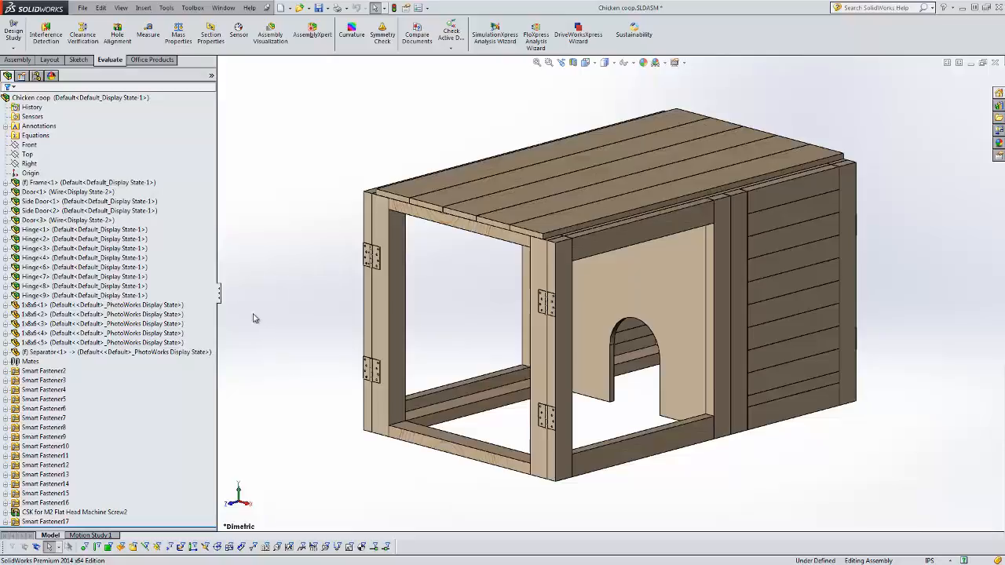
Bring up the context menu on a board component to open it as its own part.
{"action": "right_click", "coordinate": [79, 305]}
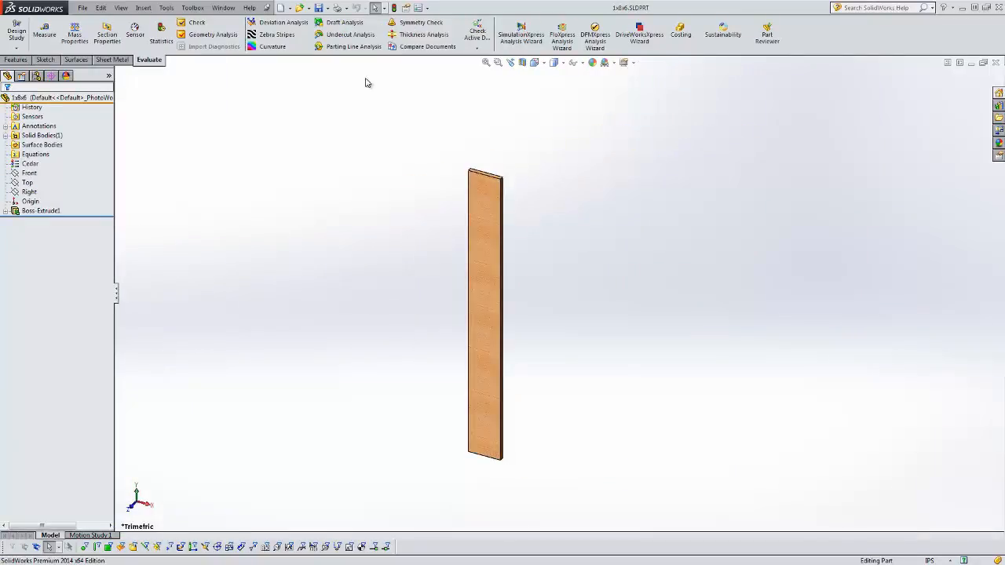
Review the board's custom file properties for Material and Simple Material, then close them.
{"action": "left_click", "coordinate": [407, 9]}
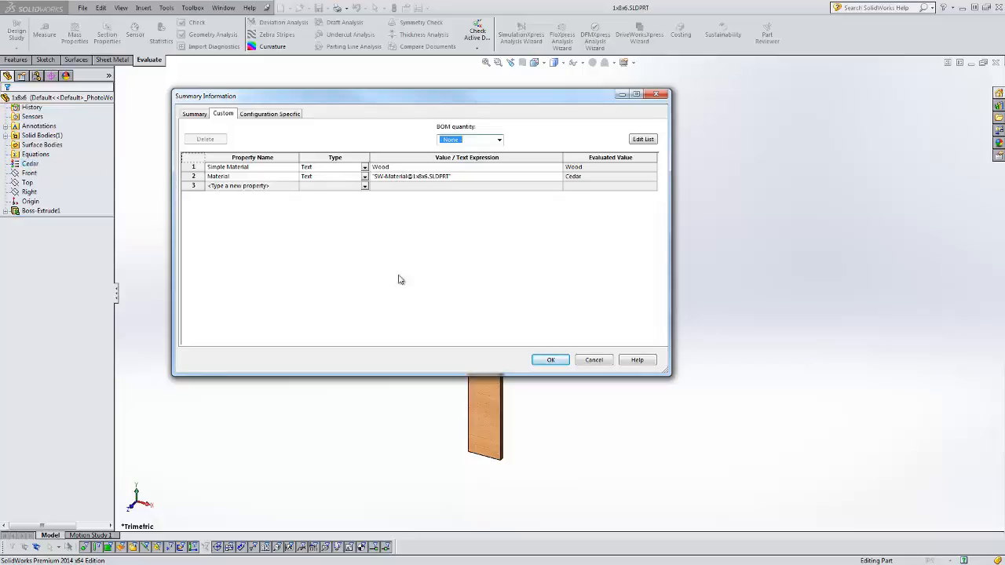
{"action": "left_click", "coordinate": [549, 360]}
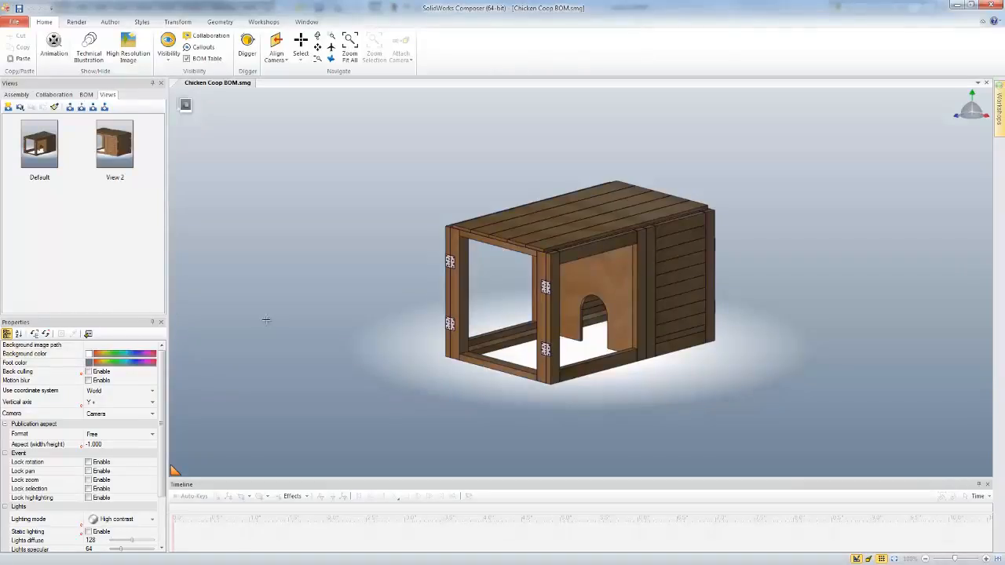
{"action": "mouse_move", "coordinate": [274, 320]}
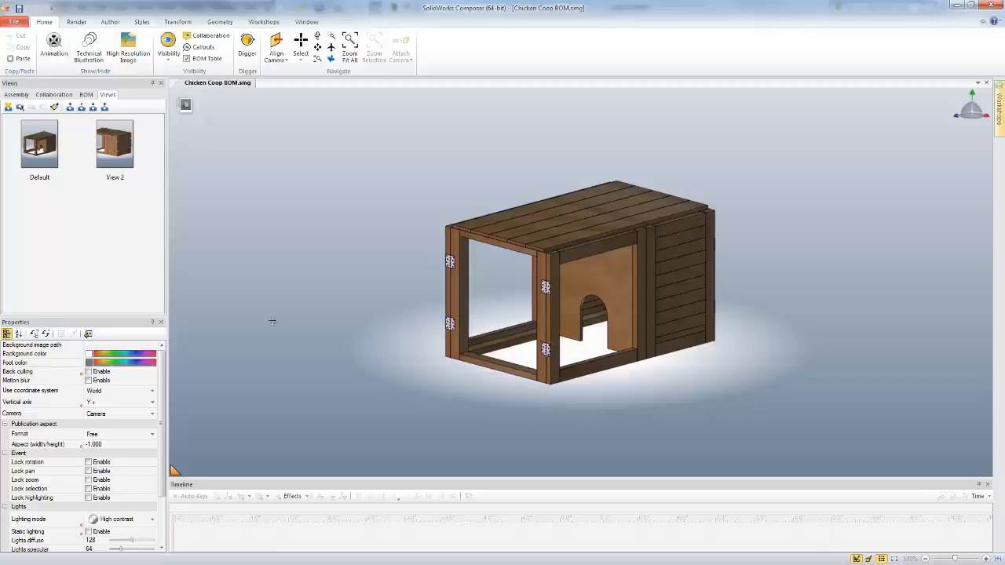
{"action": "mouse_move", "coordinate": [651, 123]}
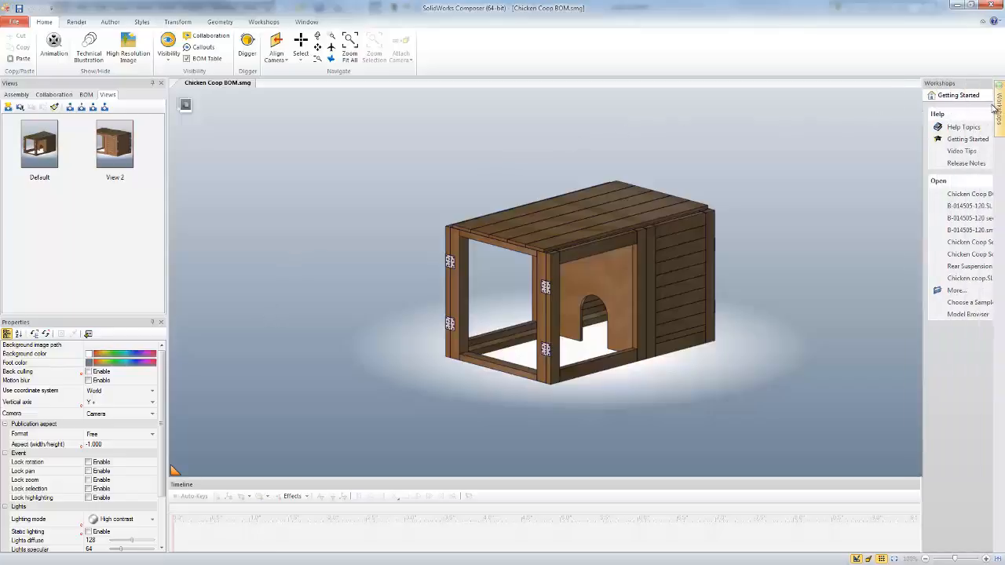
Choose the BOM workshop from the Workshops list to generate the bill of materials table.
{"action": "left_click", "coordinate": [990, 96]}
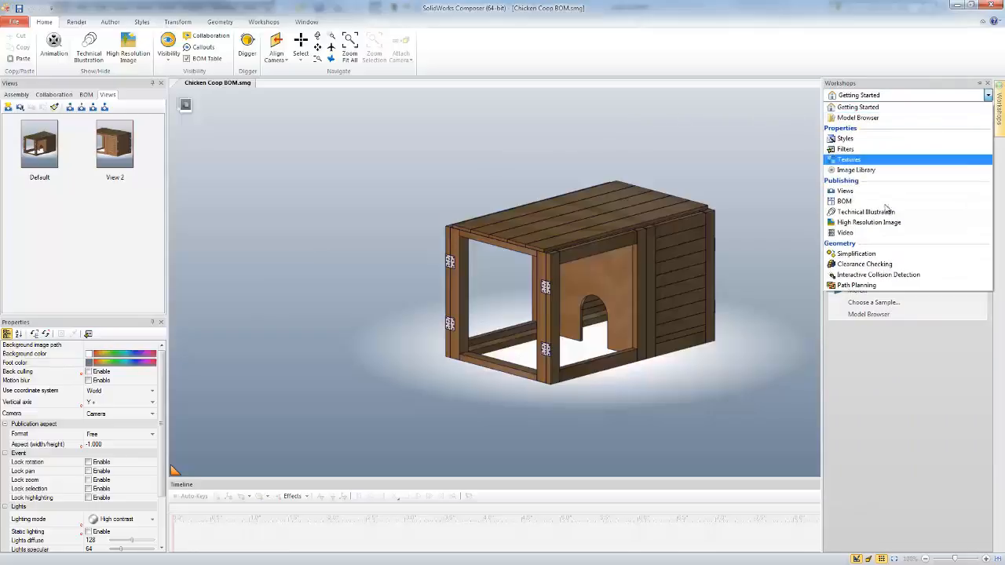
{"action": "left_click", "coordinate": [845, 201]}
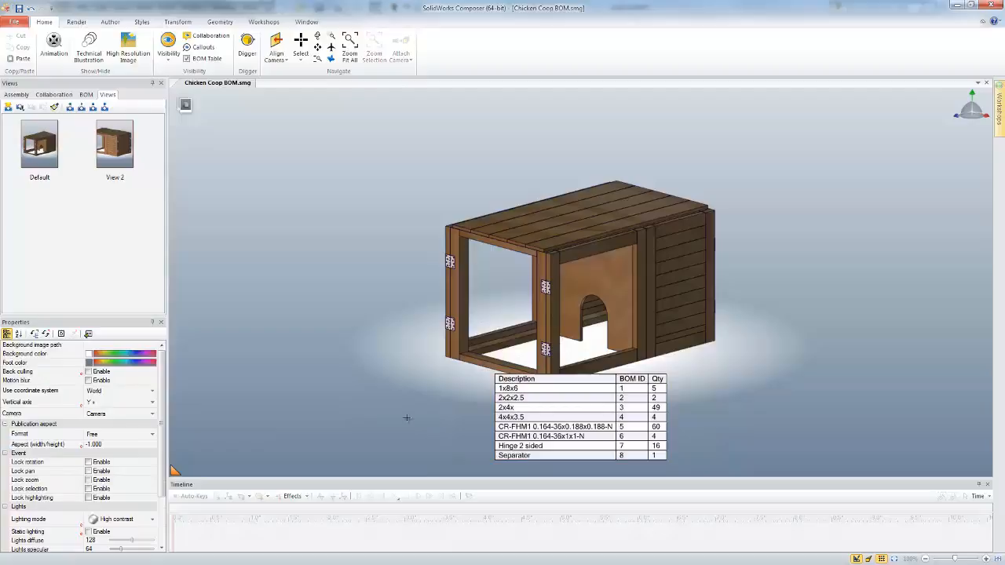
{"action": "mouse_move", "coordinate": [447, 405]}
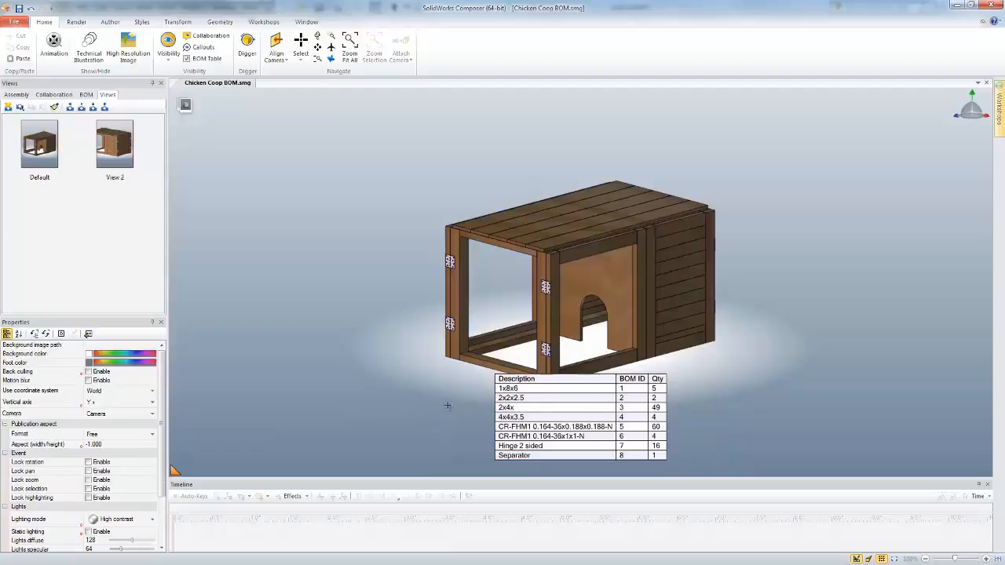
Select the BOM table and show its parts list for column configuration.
{"action": "left_click", "coordinate": [555, 416]}
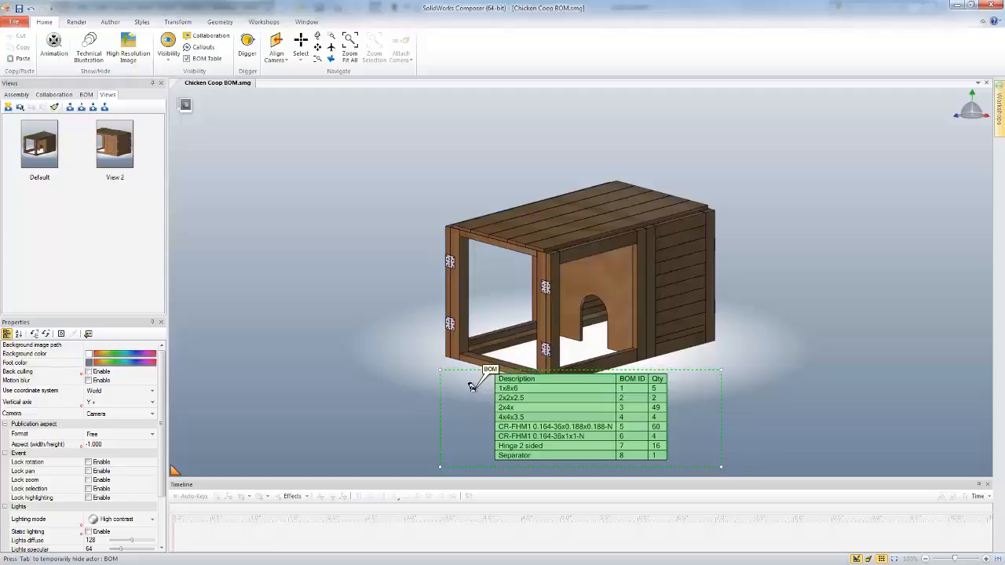
{"action": "mouse_move", "coordinate": [462, 386]}
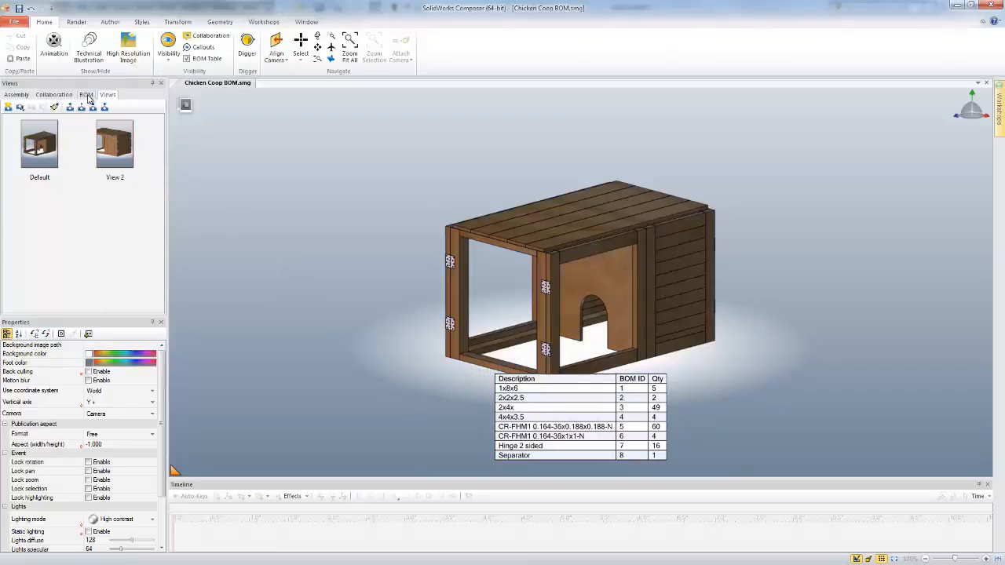
{"action": "left_click", "coordinate": [84, 95]}
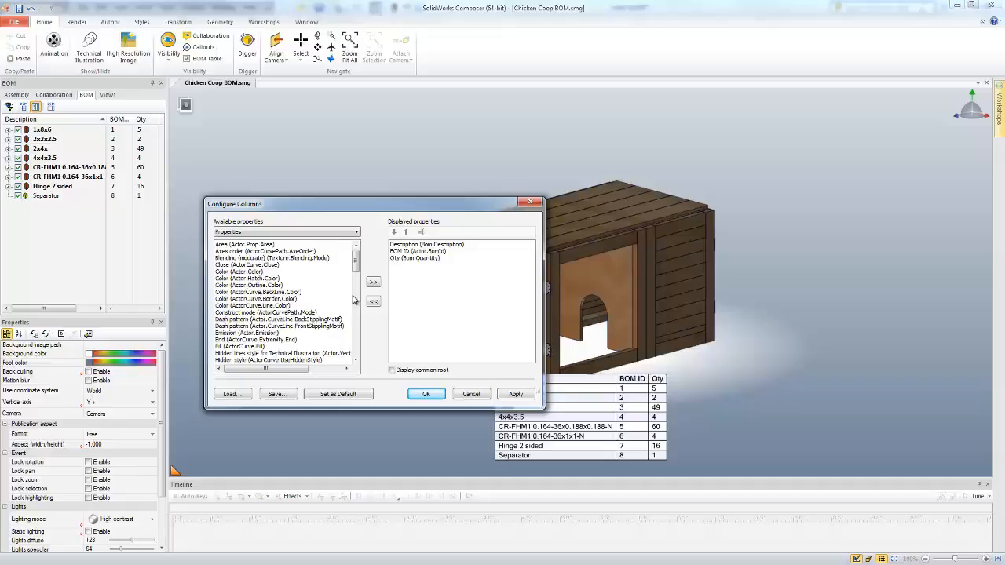
Add Material and Simple Material meta properties as BOM columns and apply the layout.
{"action": "left_click", "coordinate": [354, 232]}
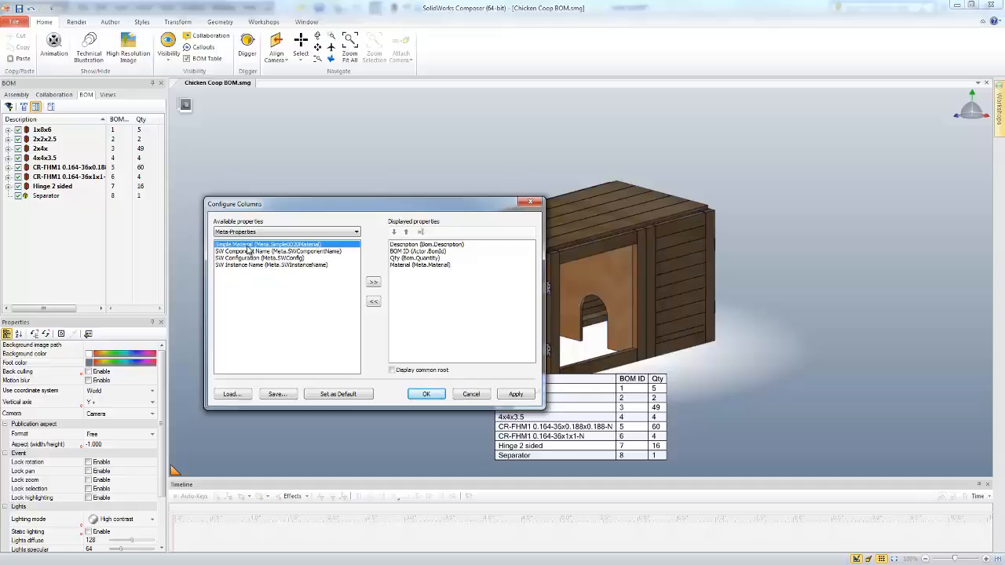
{"action": "left_click", "coordinate": [374, 282]}
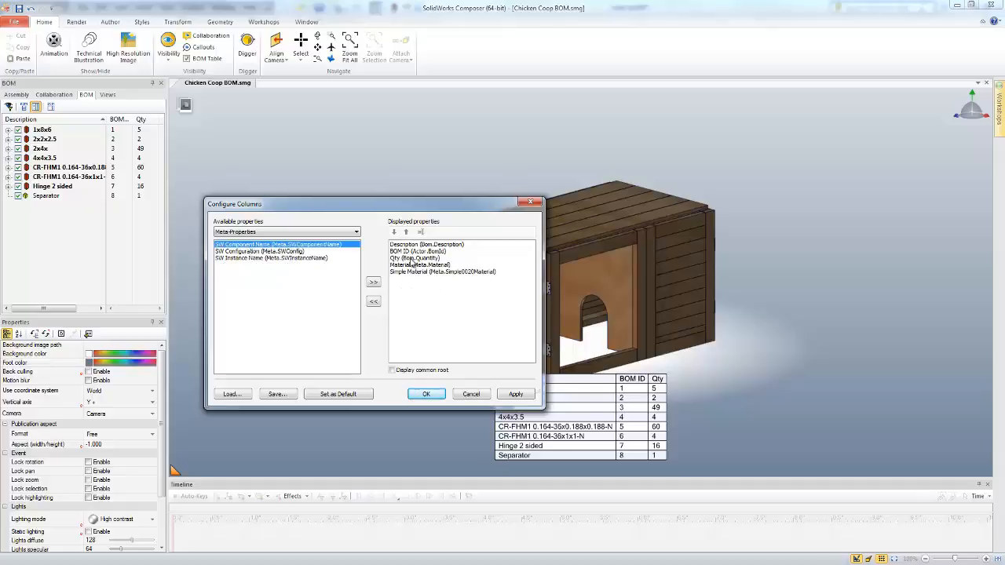
{"action": "left_click", "coordinate": [515, 392]}
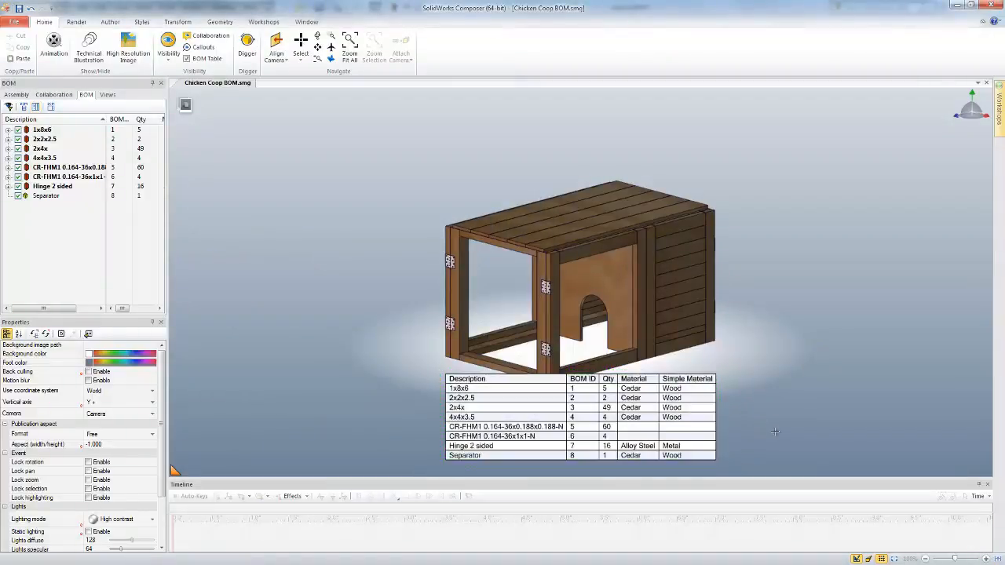
{"action": "mouse_move", "coordinate": [737, 431]}
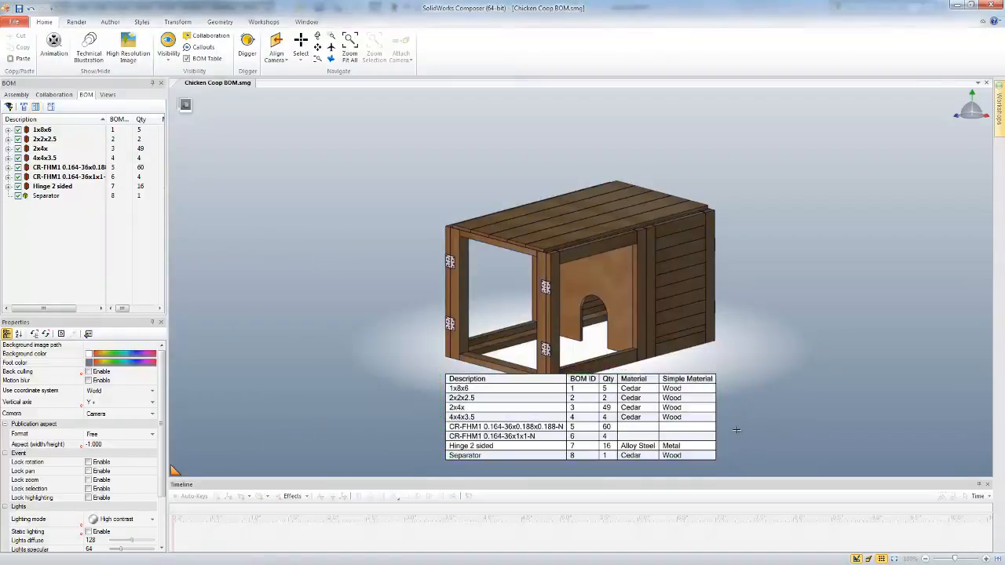